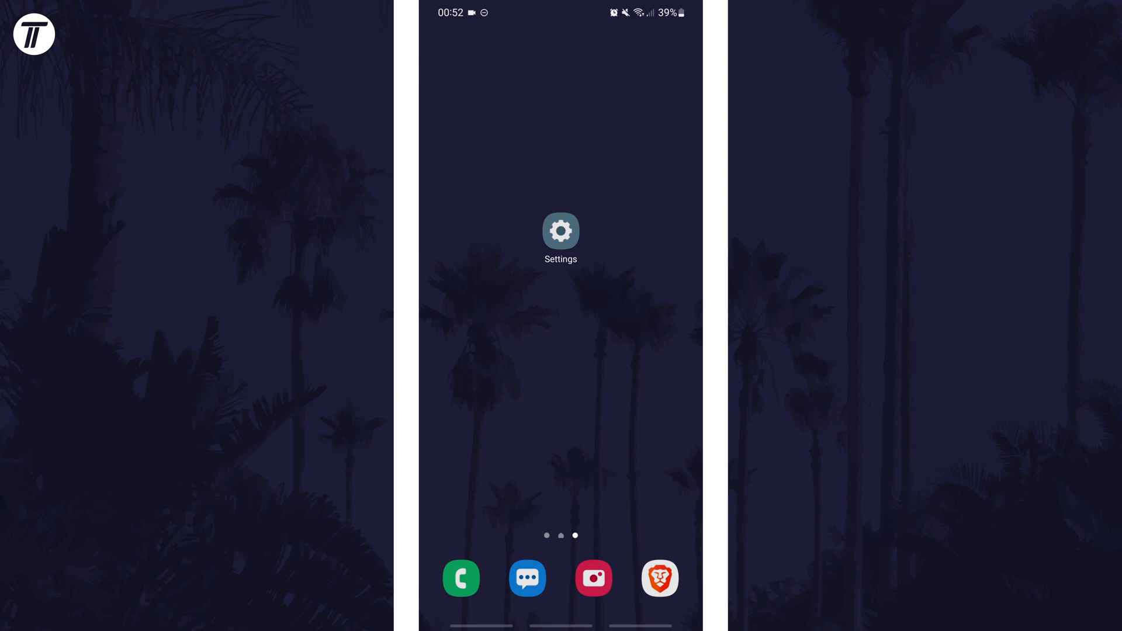
Step: Go into Settings and bring the Software update entry into view near the bottom
{"action": "left_click", "coordinate": [560, 230]}
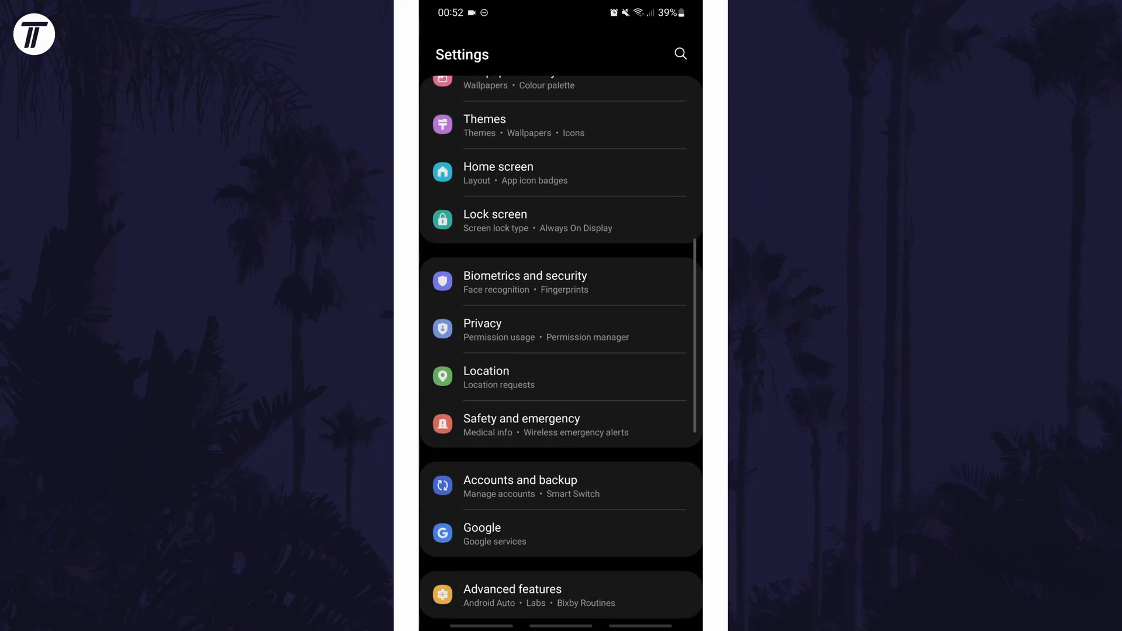
{"action": "scroll", "scroll_direction": "down", "scroll_amount": 3}
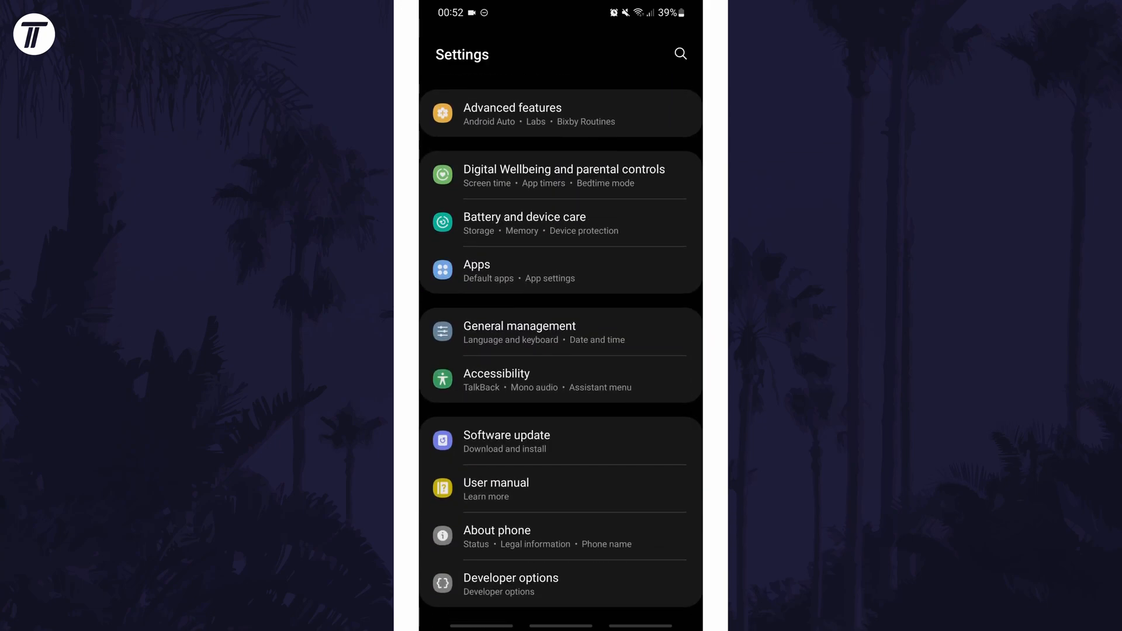
Step: Start a manual update check via Software update > Download and install
{"action": "left_click", "coordinate": [506, 440]}
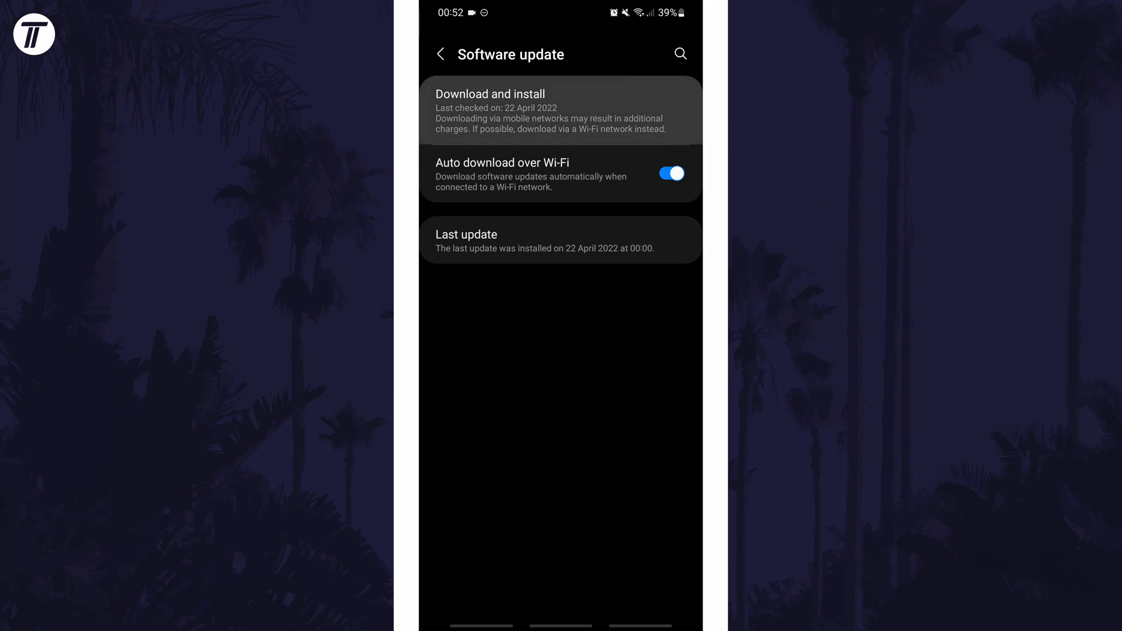
{"action": "left_click", "coordinate": [560, 110]}
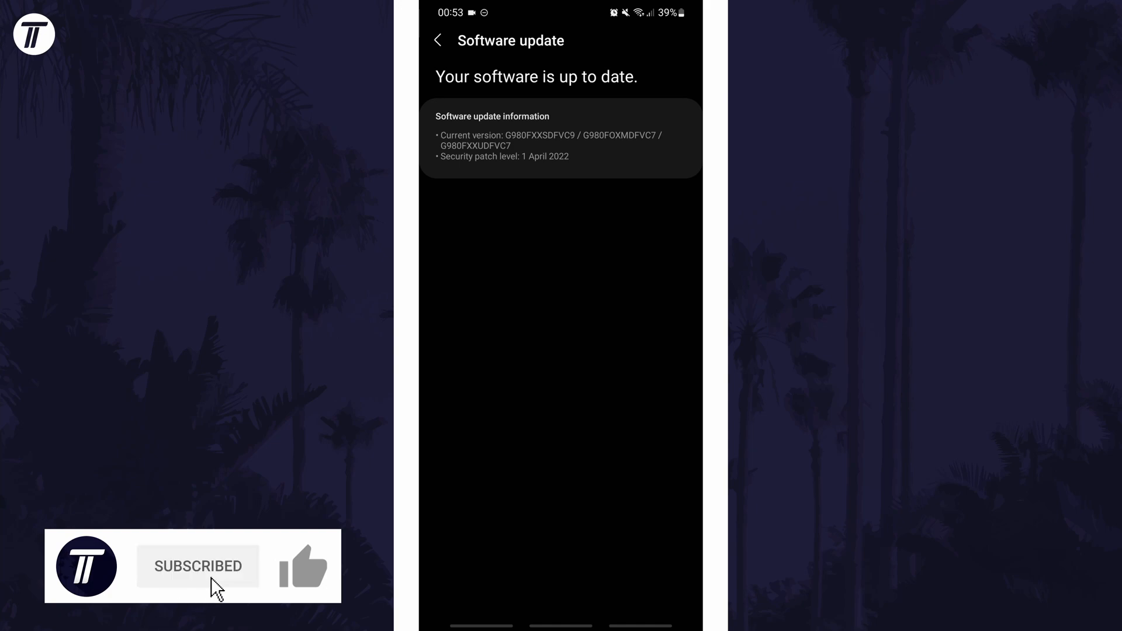
Step: Acknowledge the 'Your software is up to date' result with version and patch details
{"action": "left_click", "coordinate": [303, 565]}
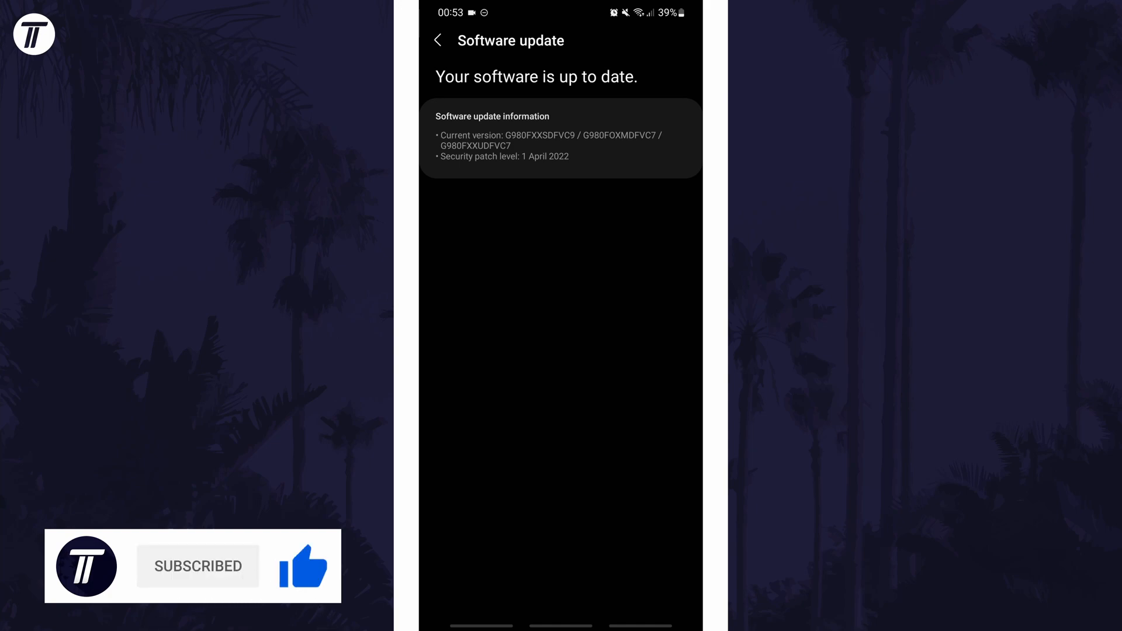